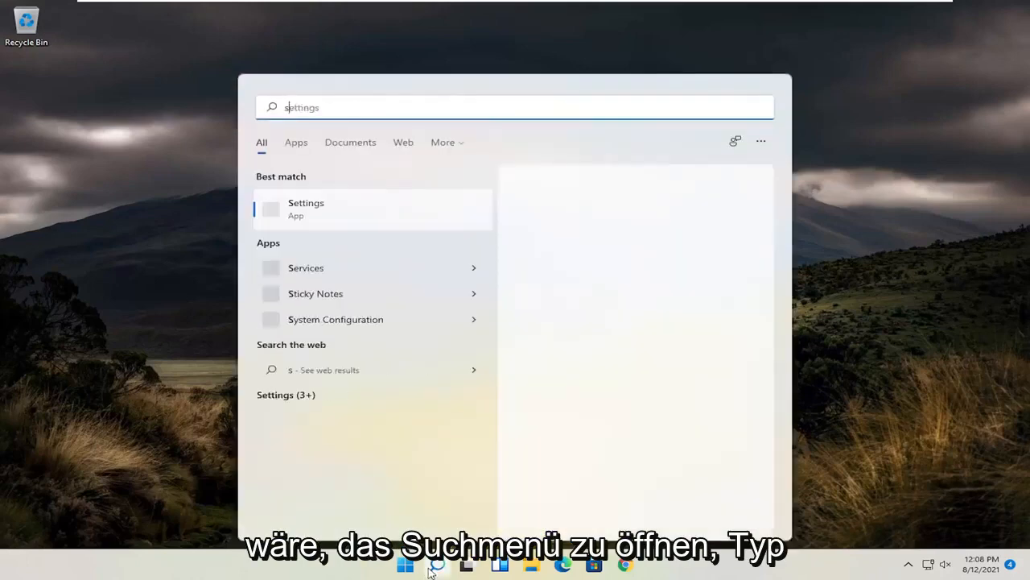
Step: Search Windows for 'services' to launch the Services app
type("services")
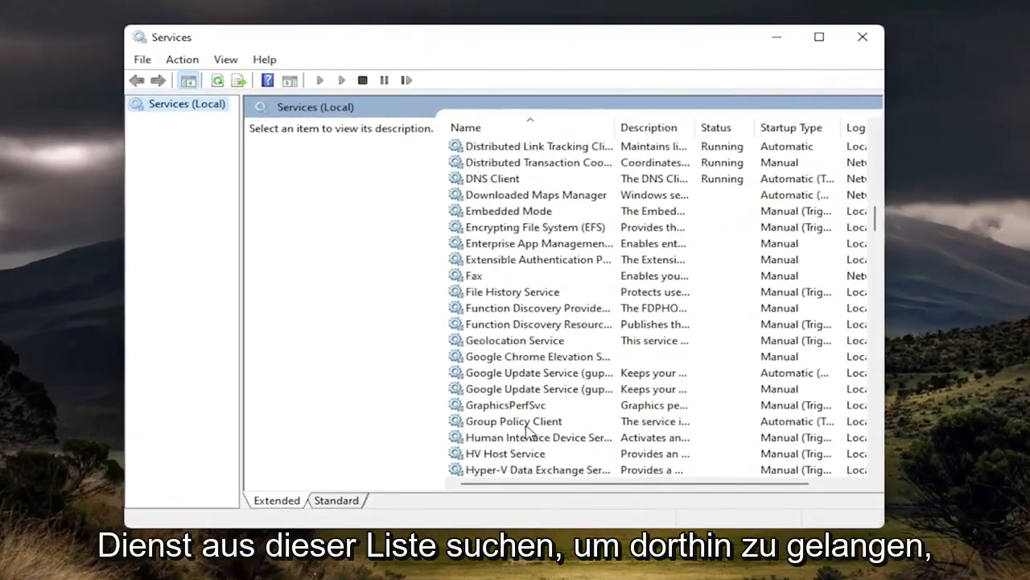
Step: Stop the Print Spooler service in its Properties dialog and close the dialog
scroll("down", 3)
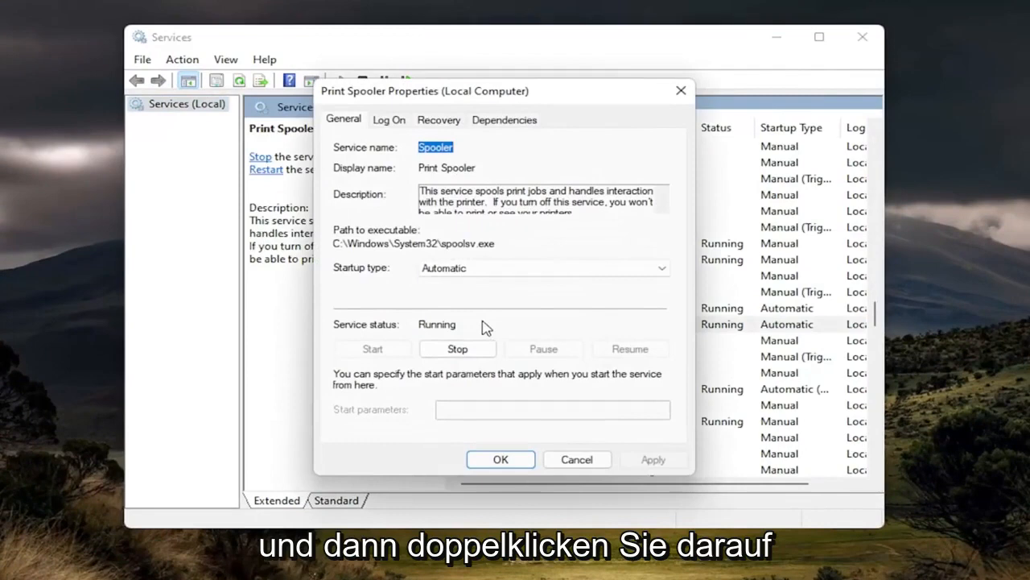
left_click(457, 349)
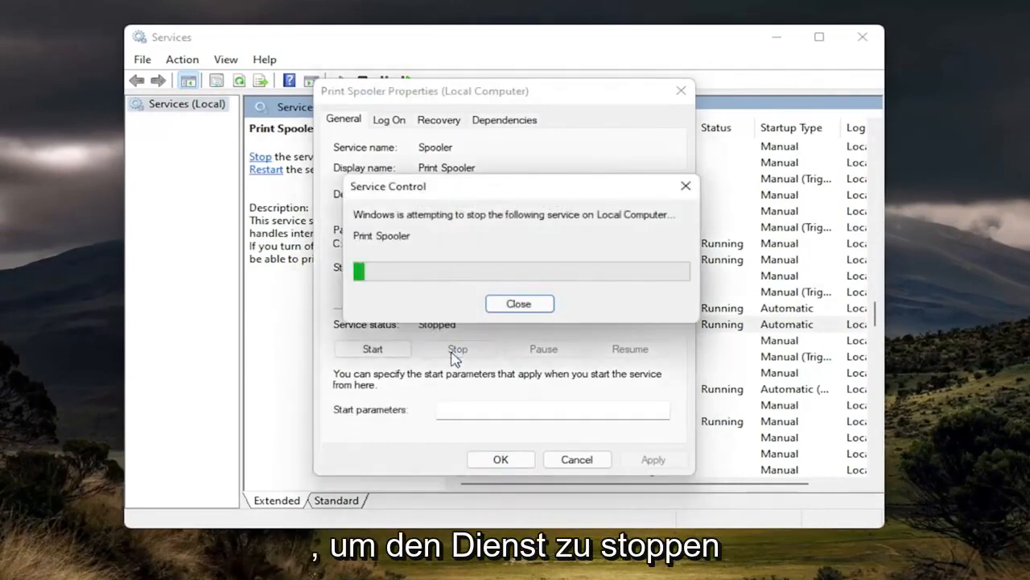
left_click(520, 303)
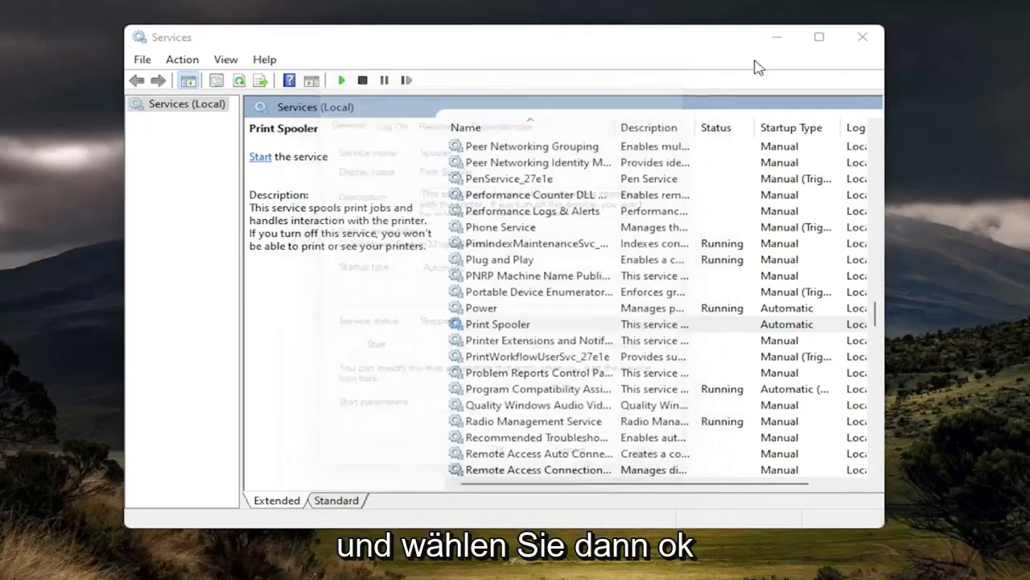
Step: Minimize Services and browse File Explorer via This PC and C:\Windows into System32
left_click(859, 37)
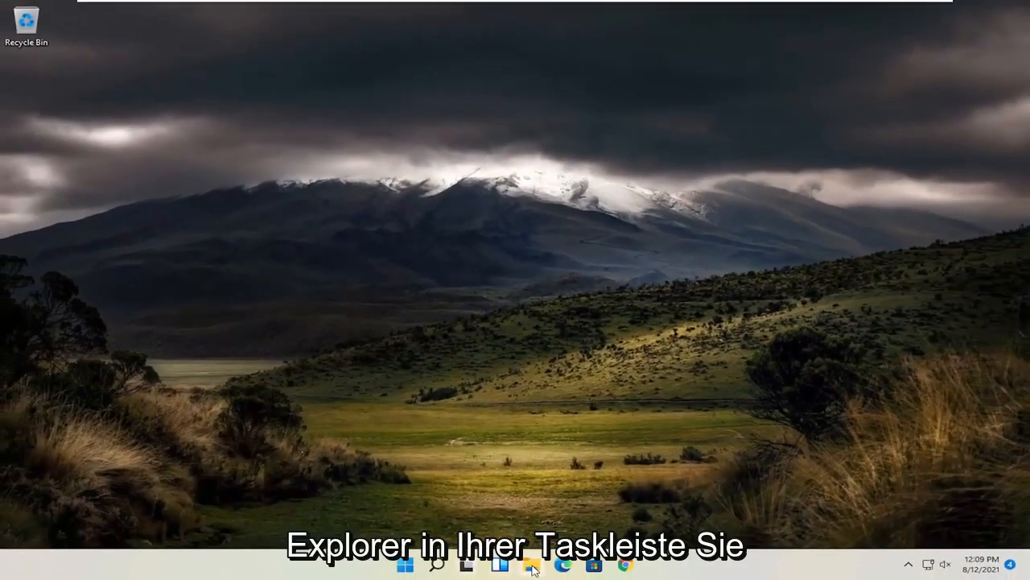
left_click(530, 567)
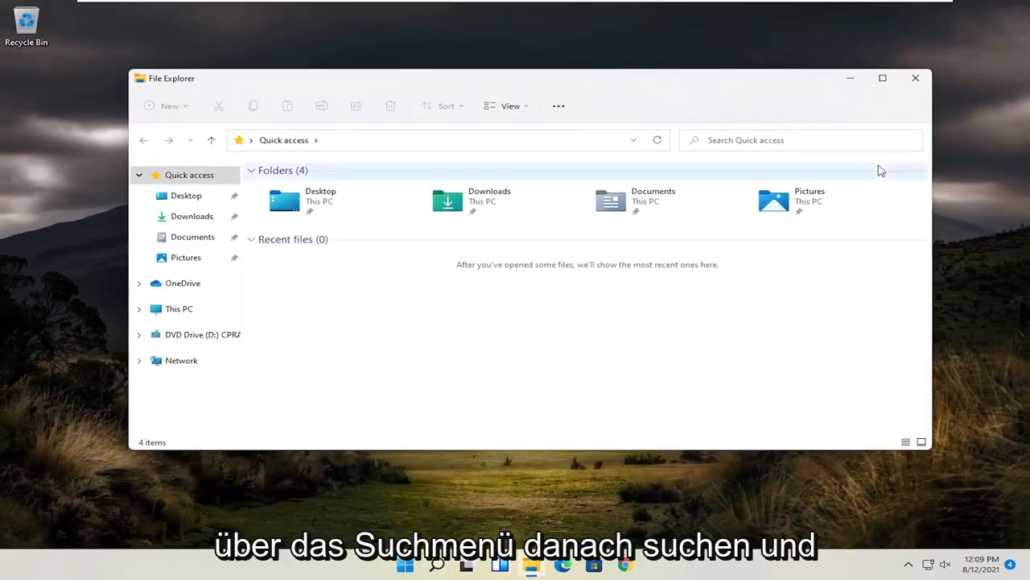
left_click(178, 309)
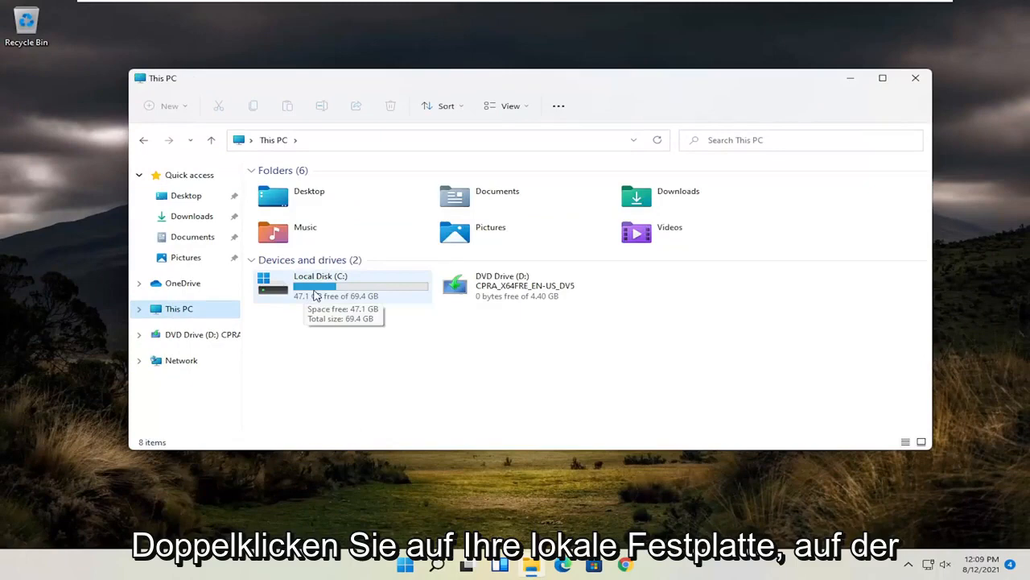
double_click(321, 286)
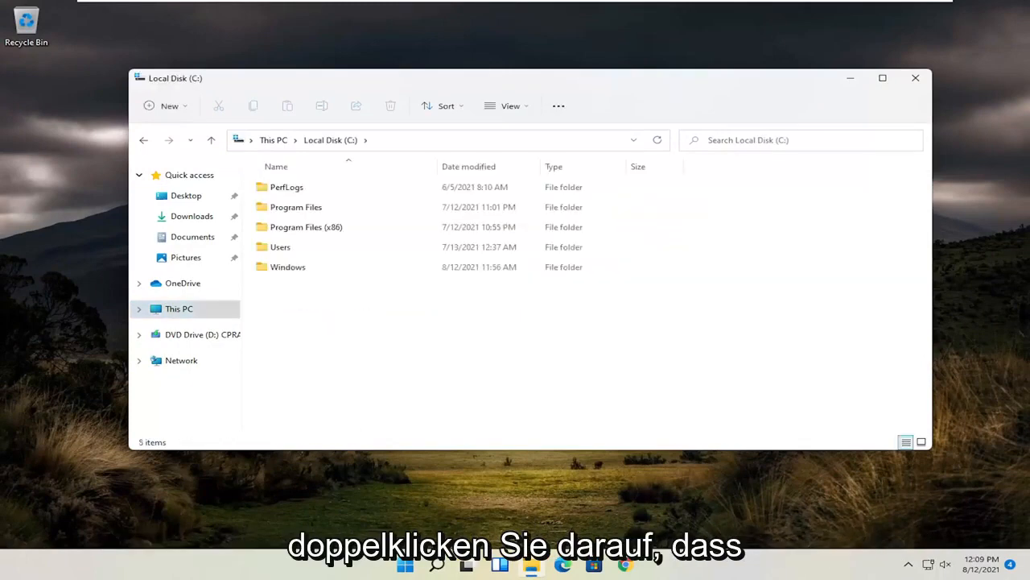
left_click(287, 266)
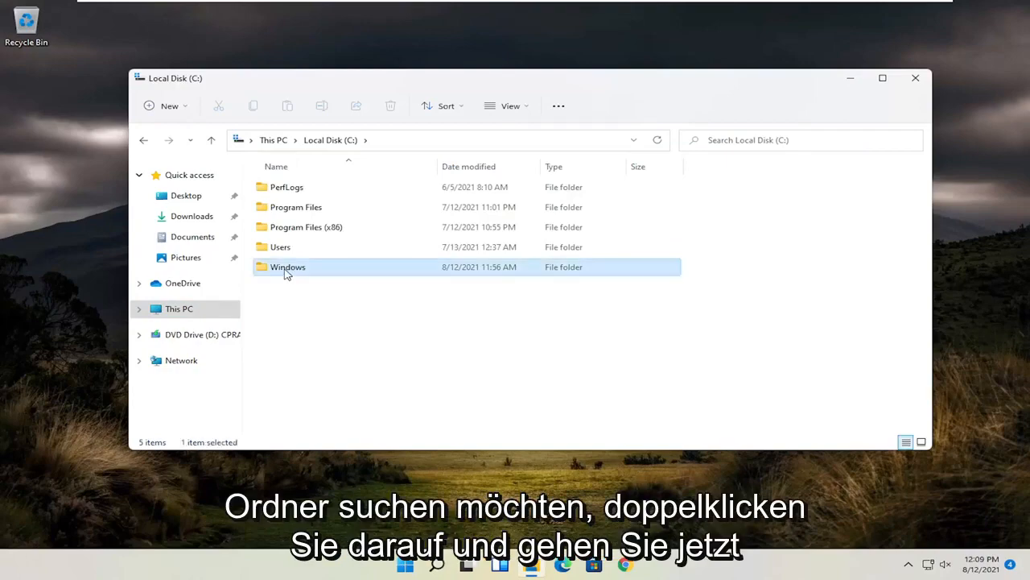
double_click(287, 267)
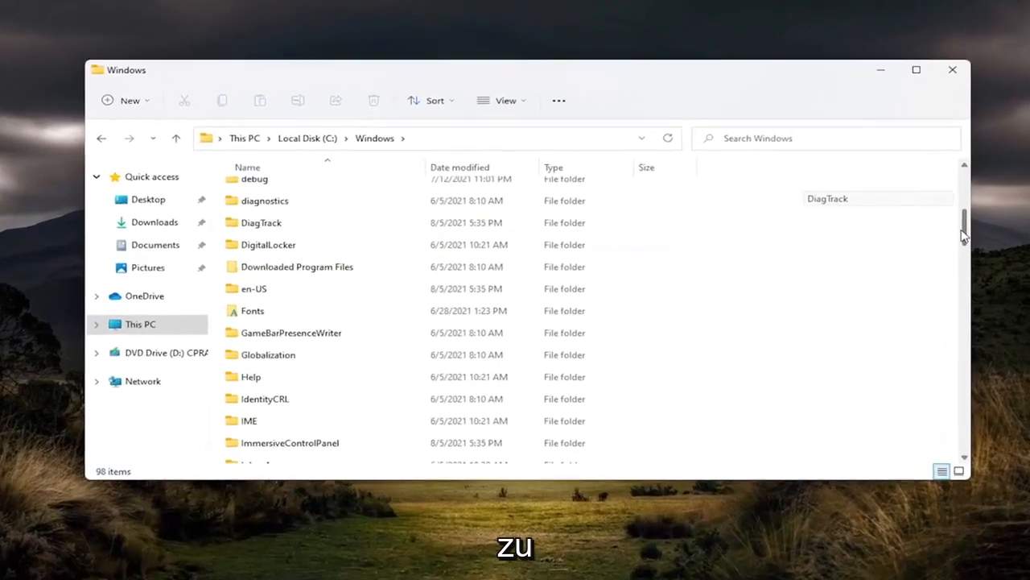
scroll("down", 3)
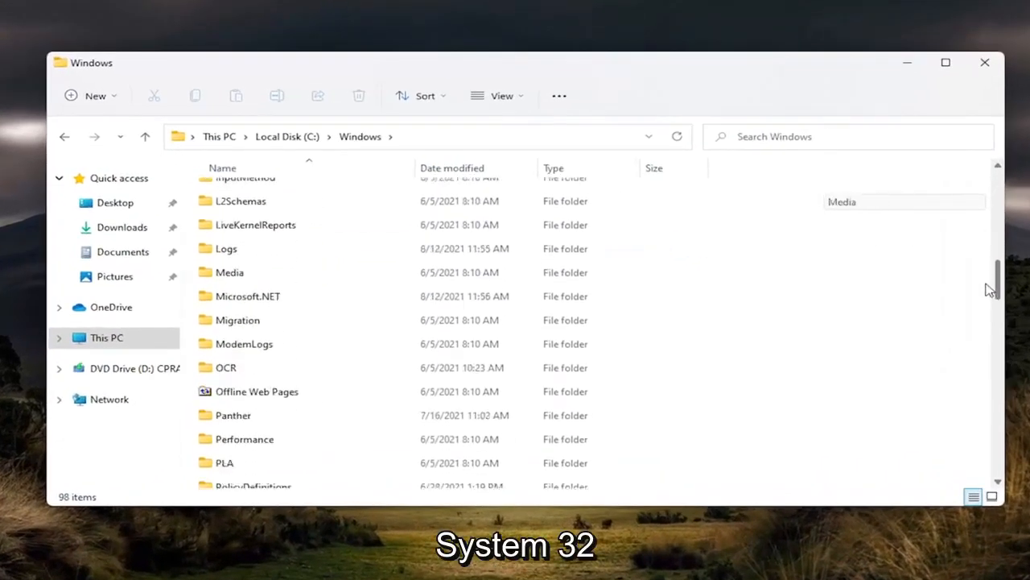
scroll("down", 3)
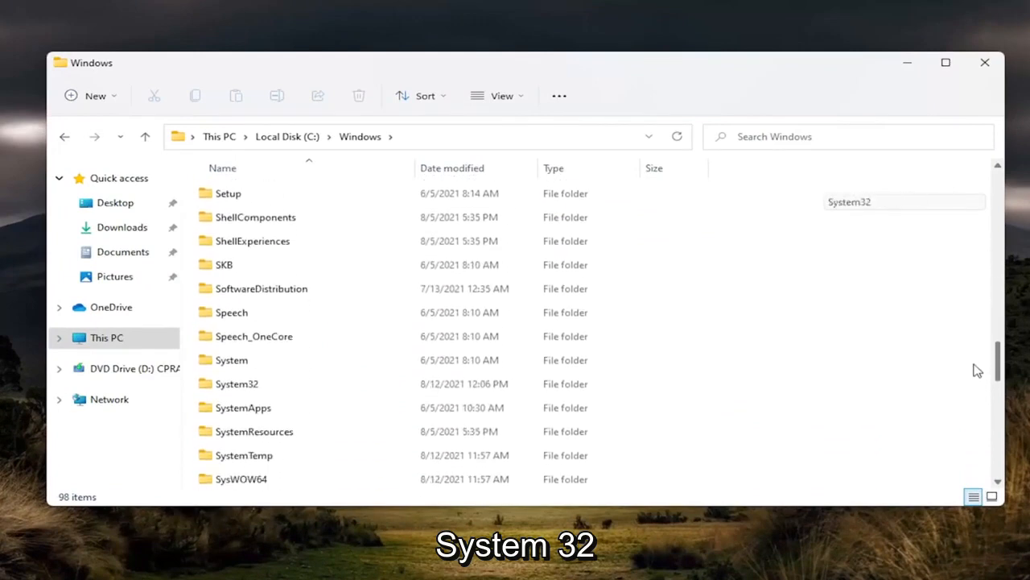
double_click(236, 384)
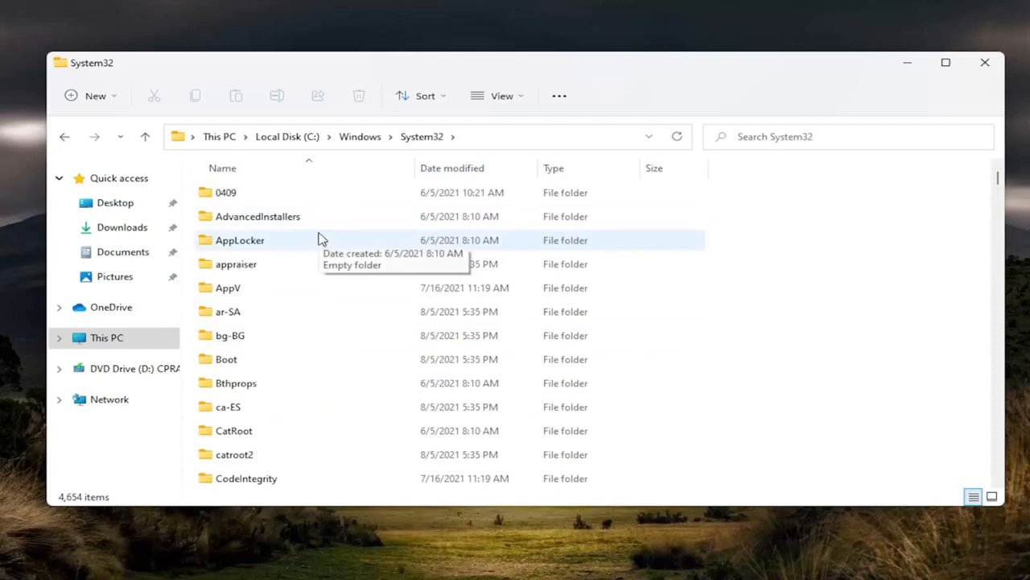
Step: Open System32\spool\PRINTERS, granting permanent access at the permission prompt
scroll("down", 3)
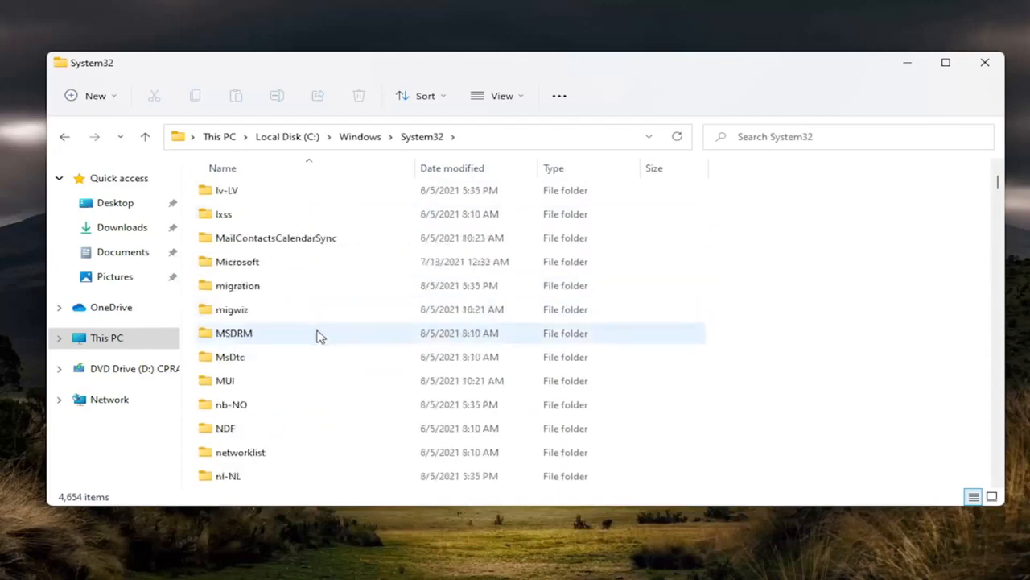
scroll("down", 3)
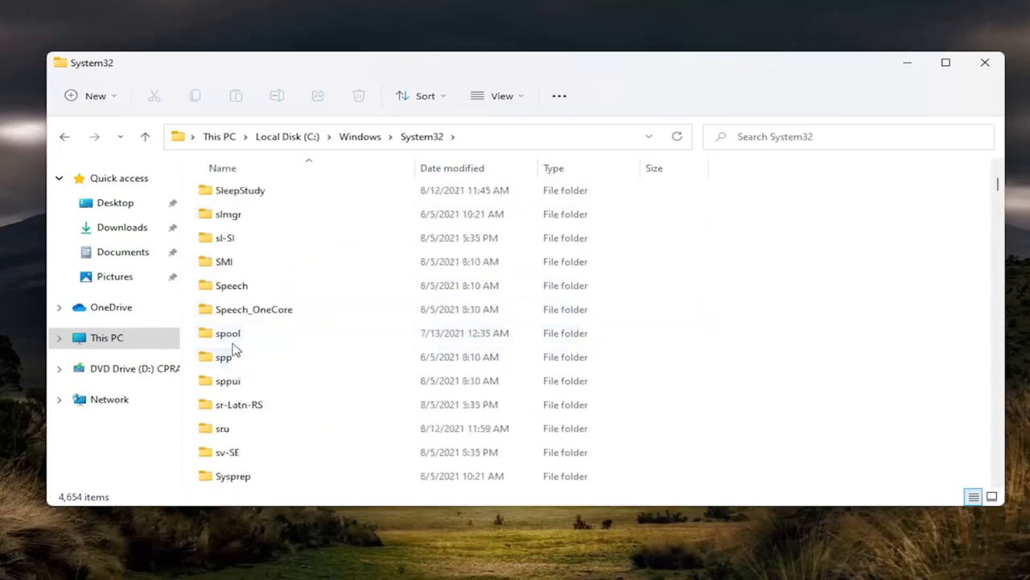
left_click(228, 333)
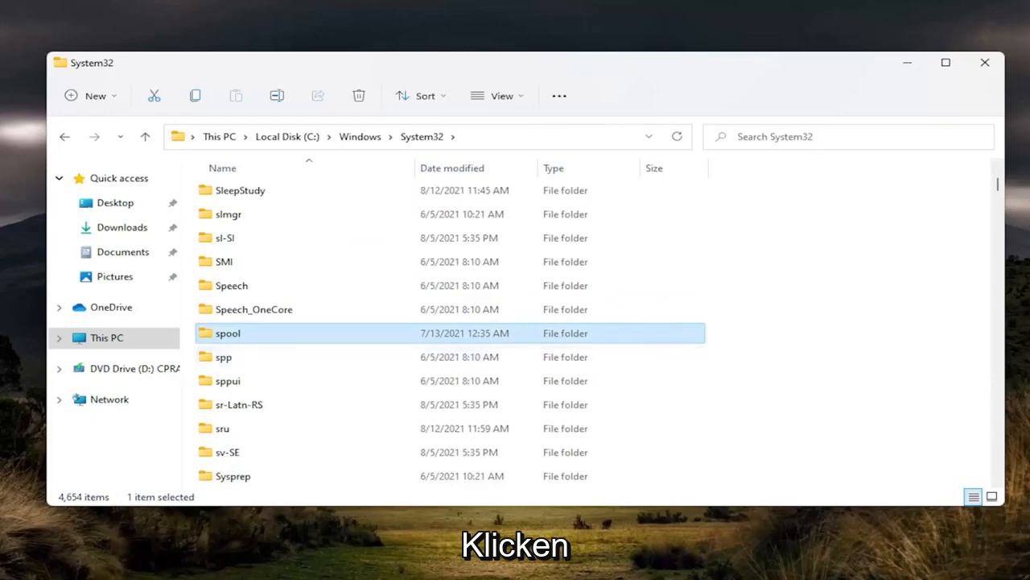
double_click(229, 333)
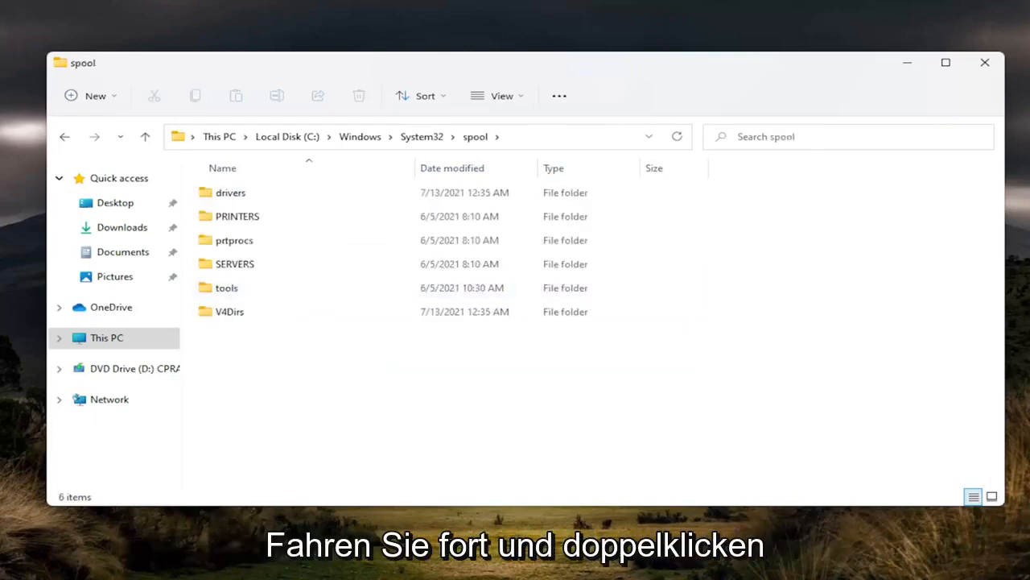
double_click(236, 216)
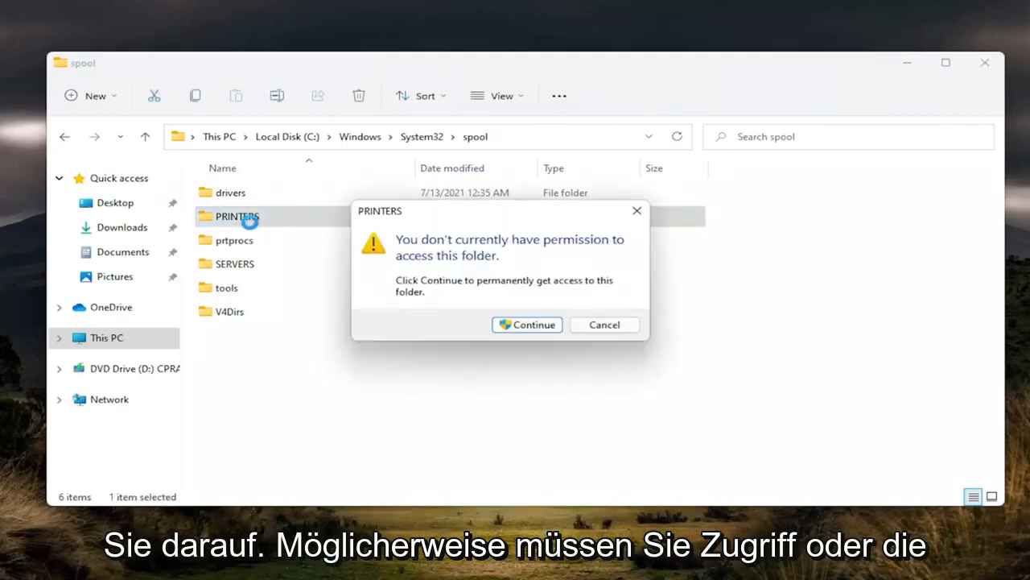
mouse_move(501, 232)
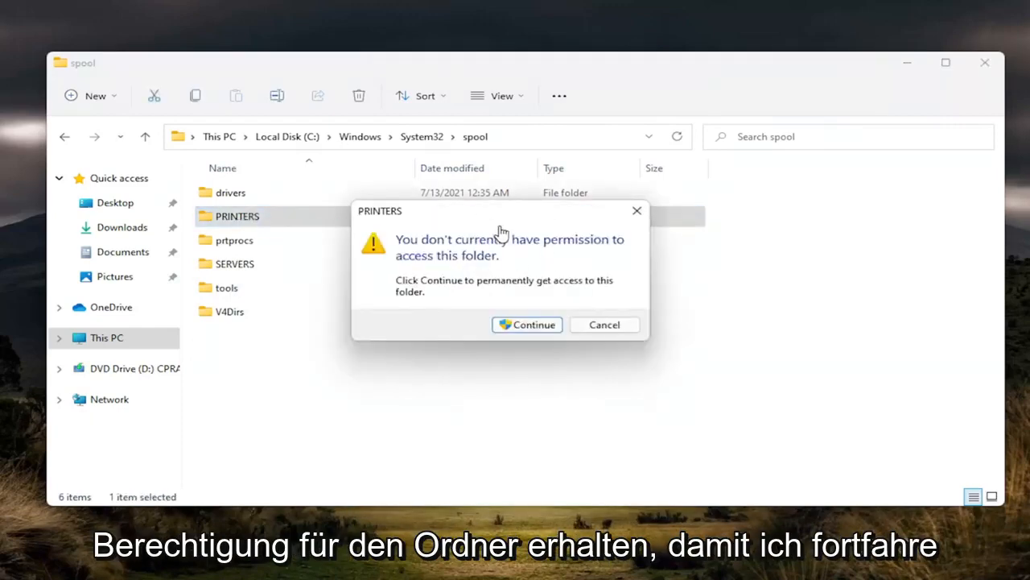
left_click(528, 325)
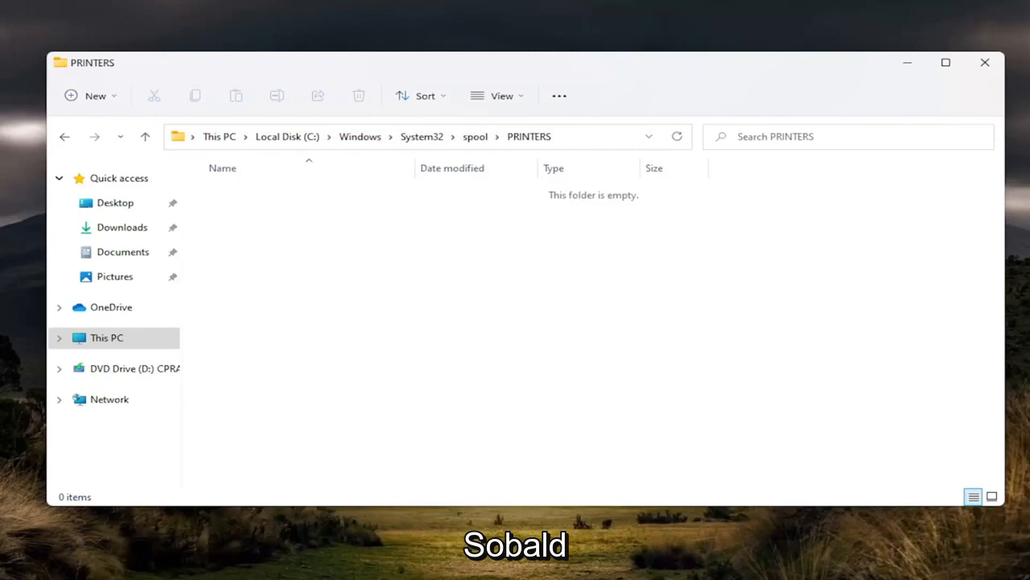
Step: Drag-select everything in the PRINTERS folder to clear it
left_click_drag(268, 181, 620, 323)
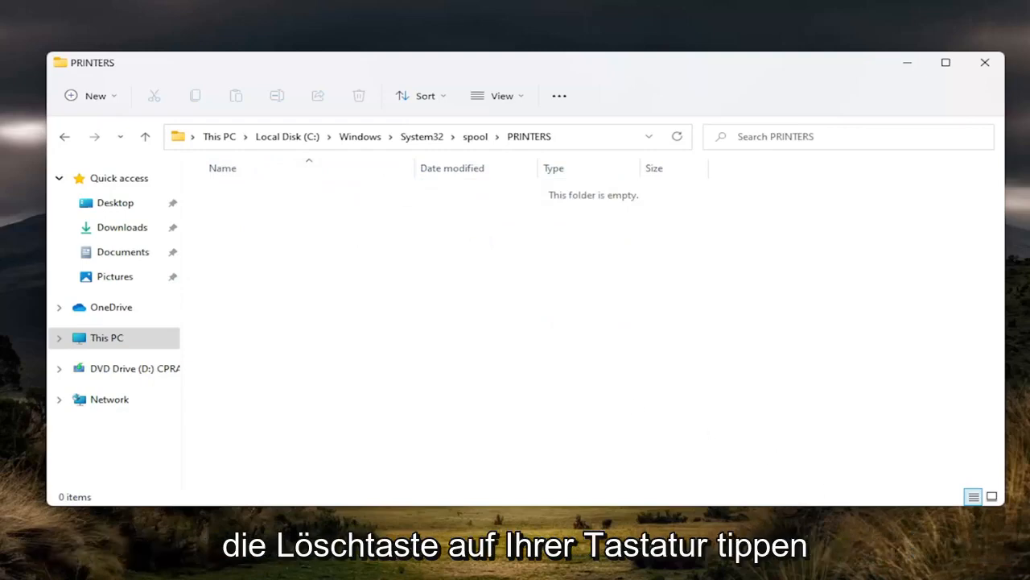
mouse_move(712, 264)
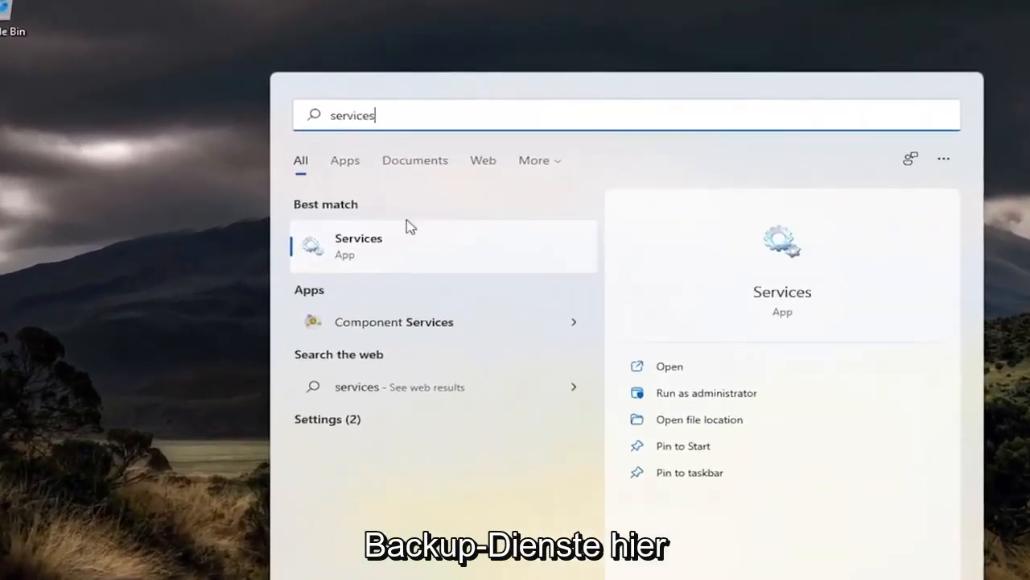
Step: Start the Print Spooler service again, then close the Services window
left_click(358, 245)
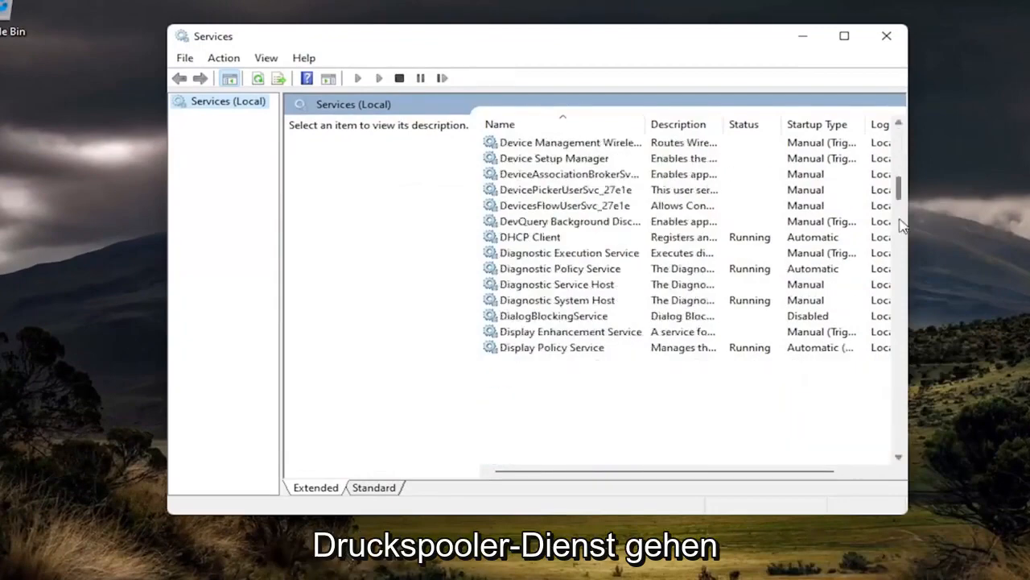
scroll("down", 3)
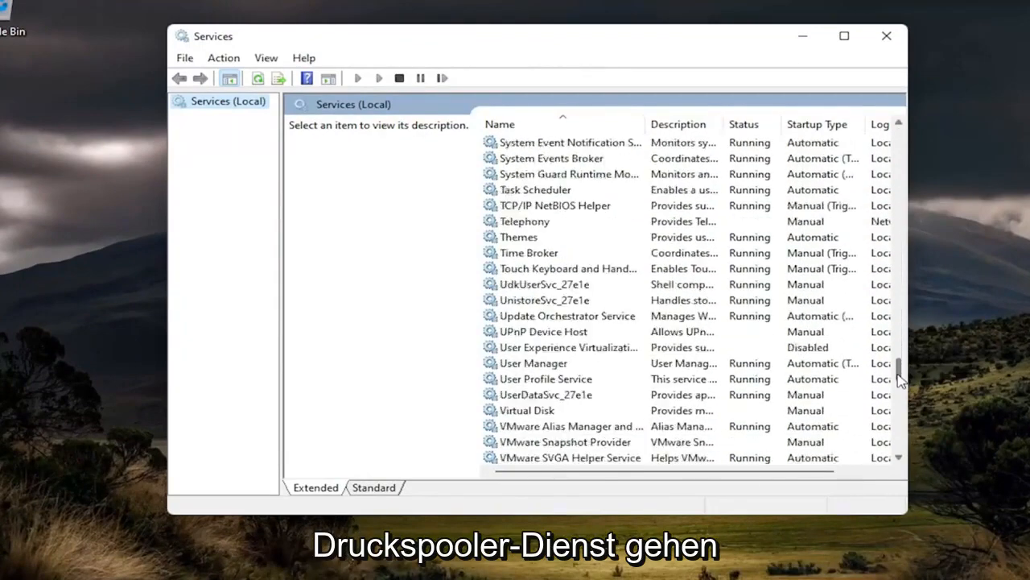
left_click(531, 285)
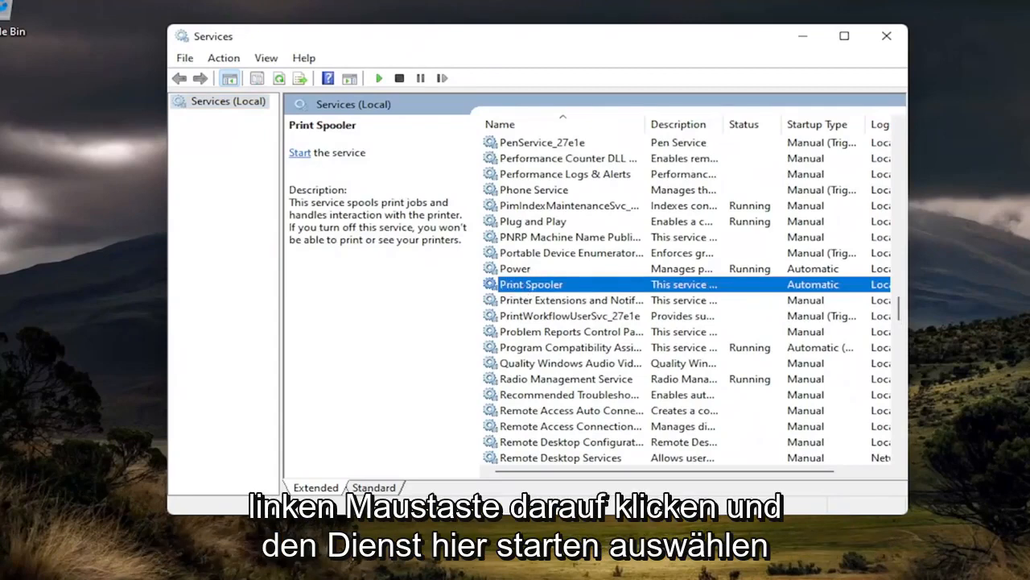
left_click(300, 152)
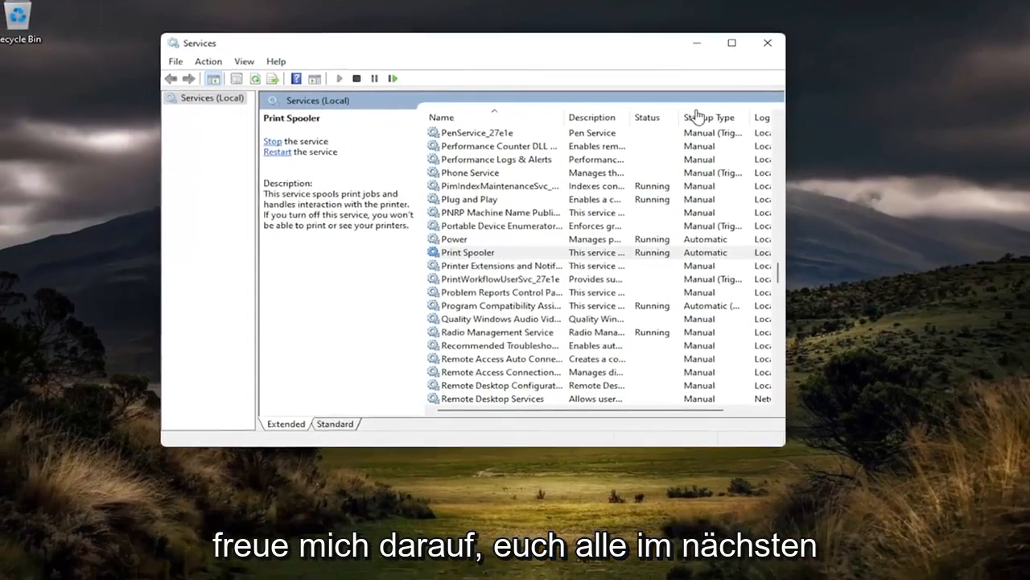
left_click(767, 44)
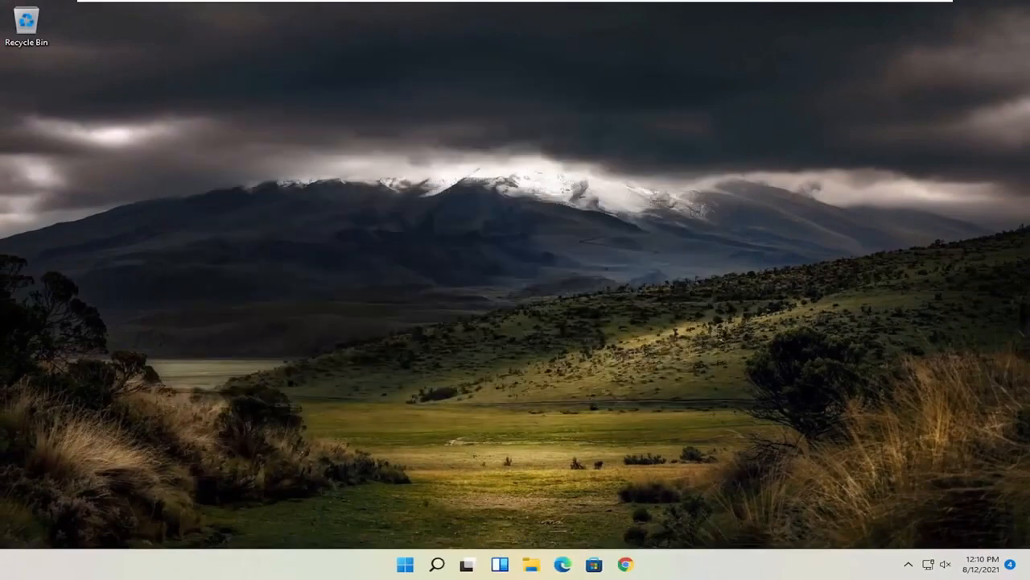